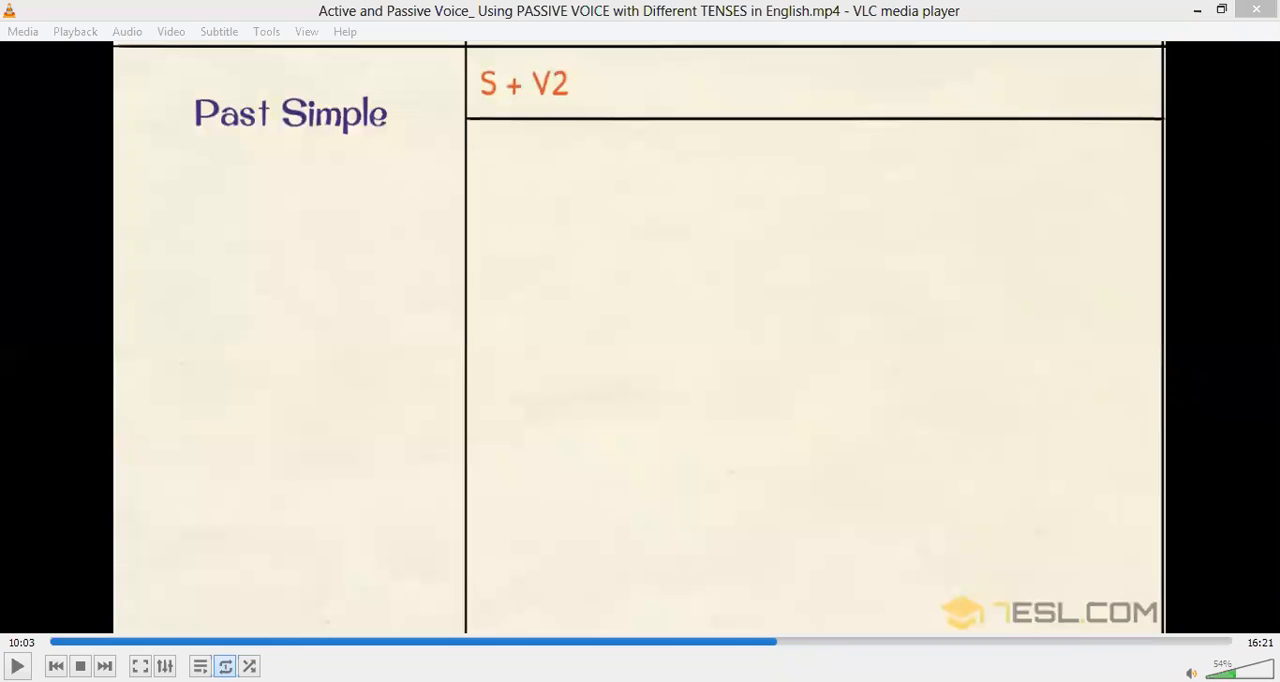
mouse_move(452, 282)
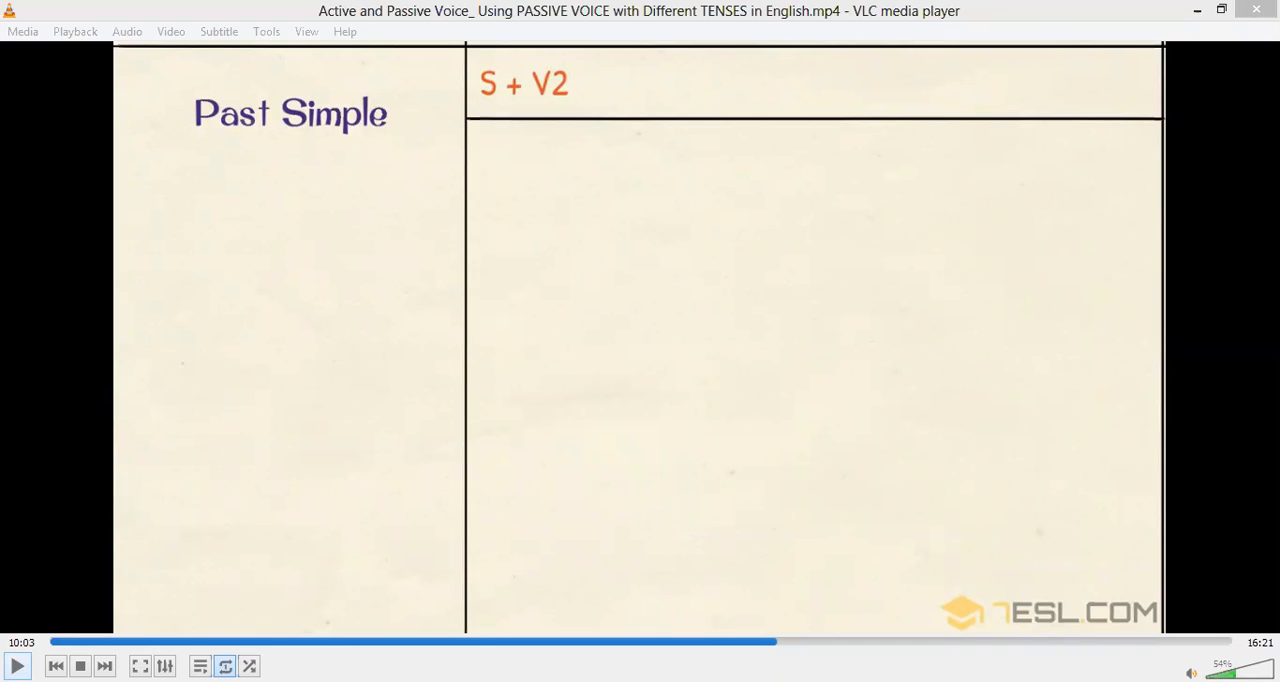
- Resume the paused lesson so it plays on toward the Past Continuous passive formula
left_click(16, 664)
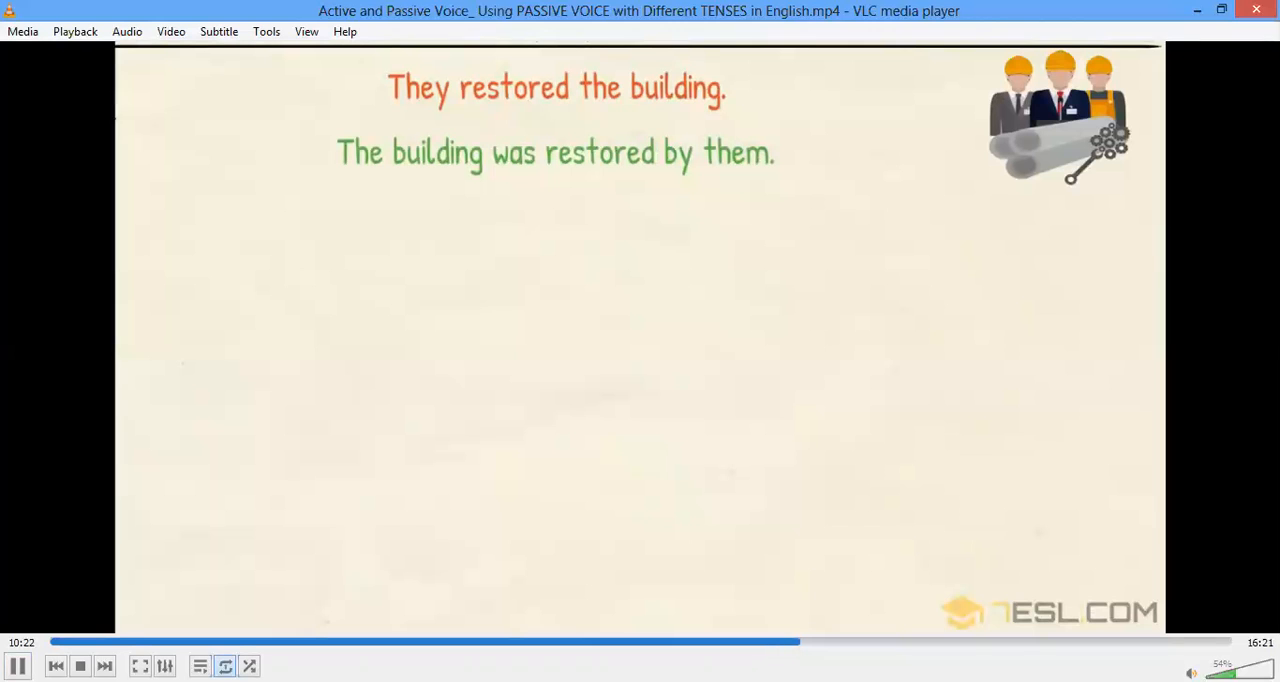
mouse_move(816, 648)
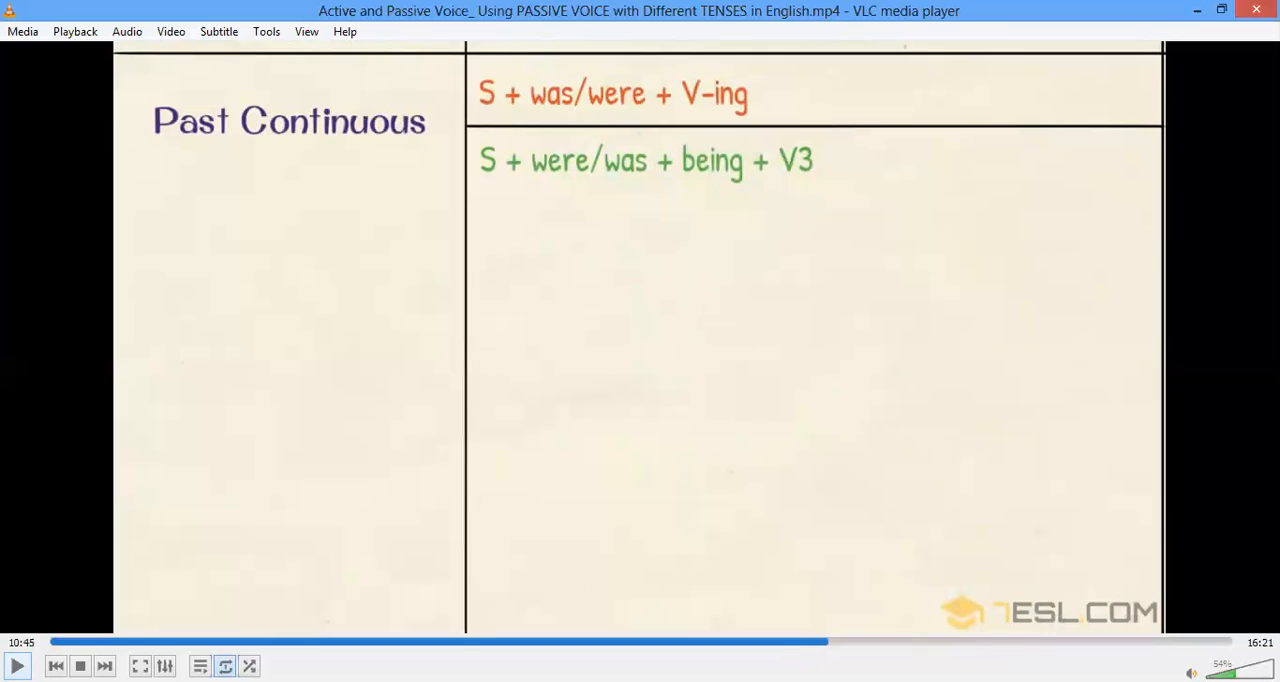
mouse_move(704, 470)
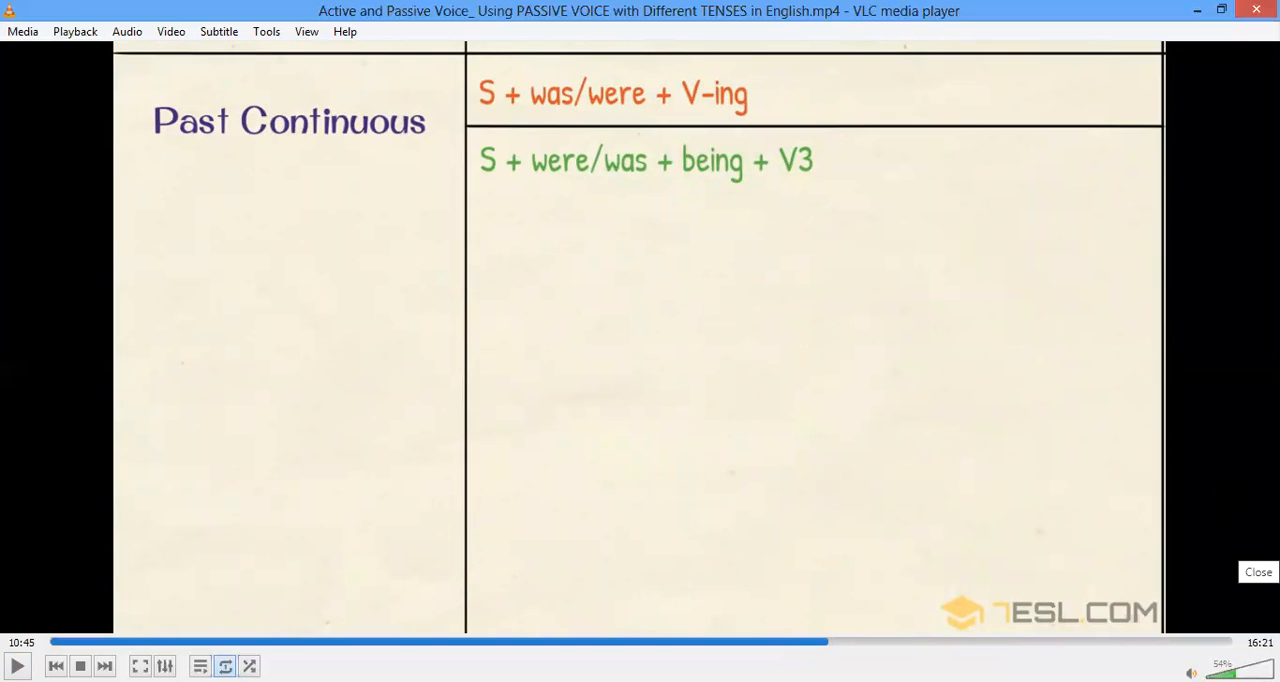
mouse_move(616, 620)
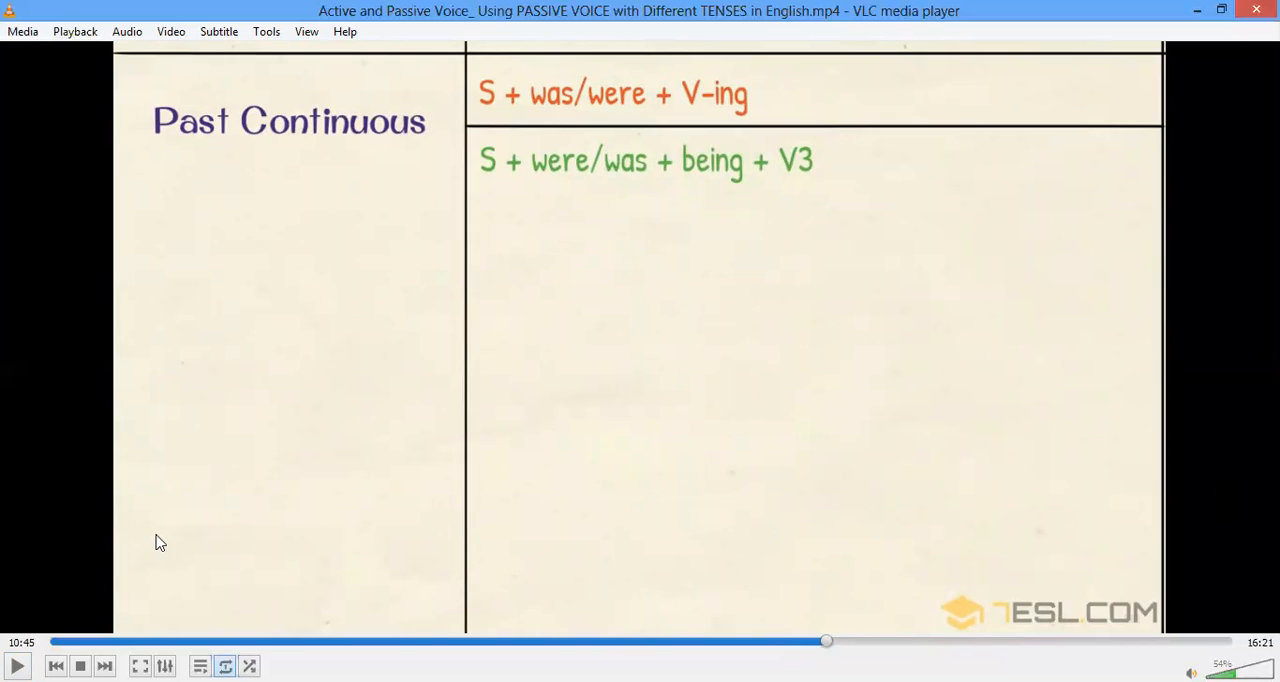
- Resume playback from 10:46 so the lesson moves past the Past Continuous slide
left_click(16, 664)
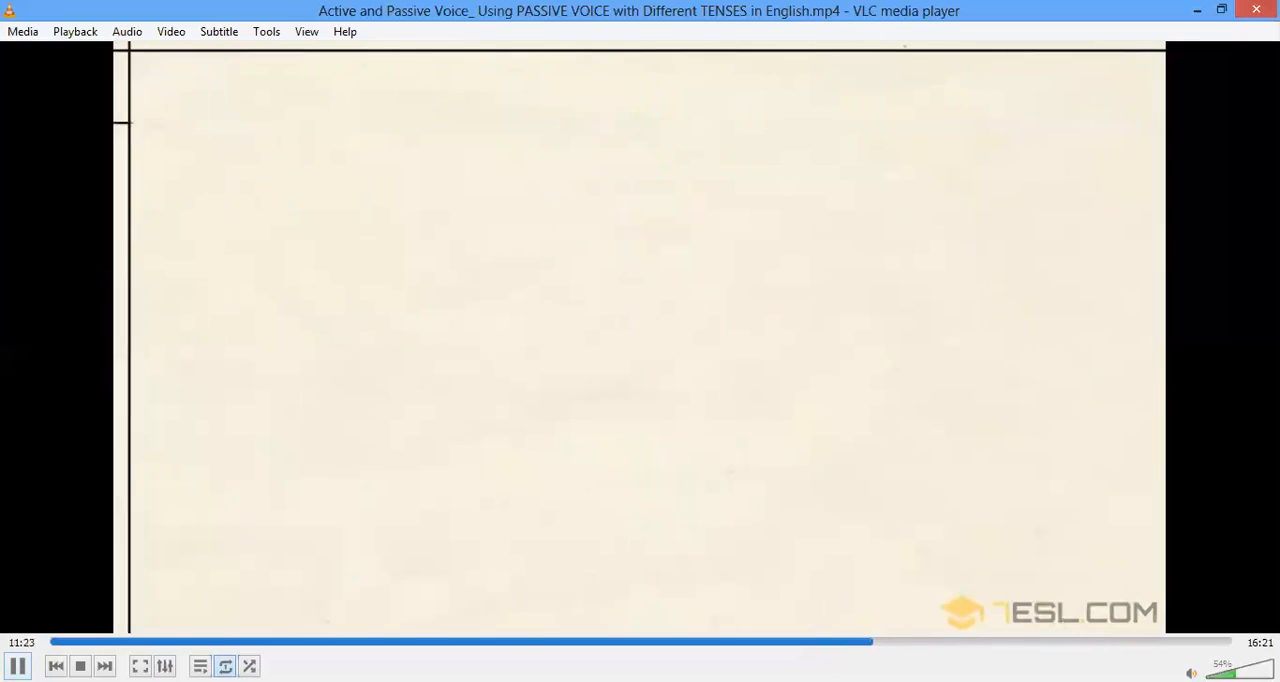
- Pause and resume around 12:01, continuing into the Past Perfect Continuous passive part
left_click(16, 664)
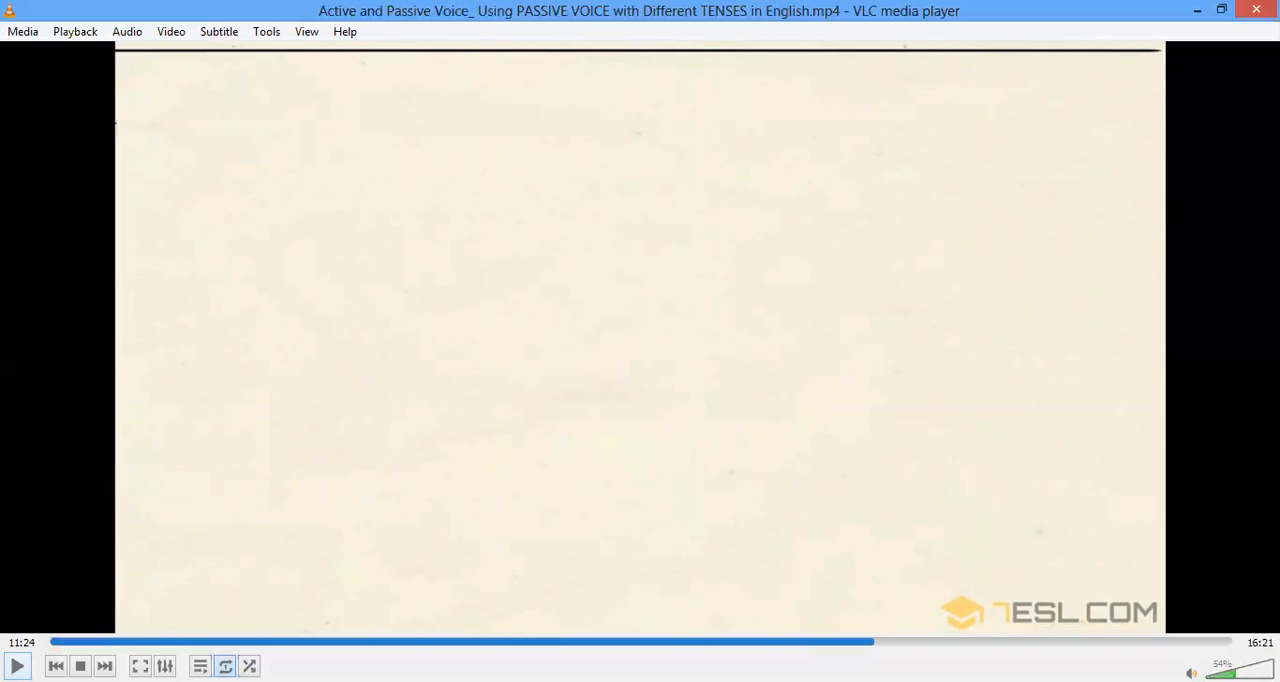
left_click(16, 664)
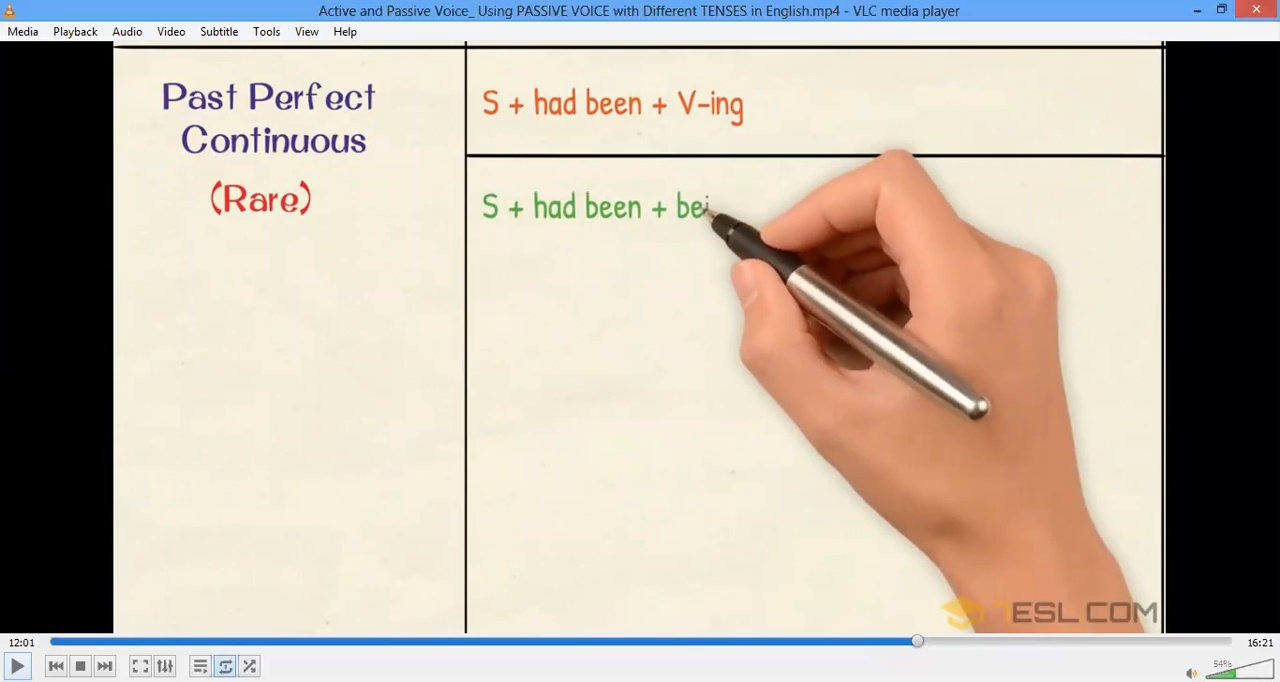
left_click(16, 664)
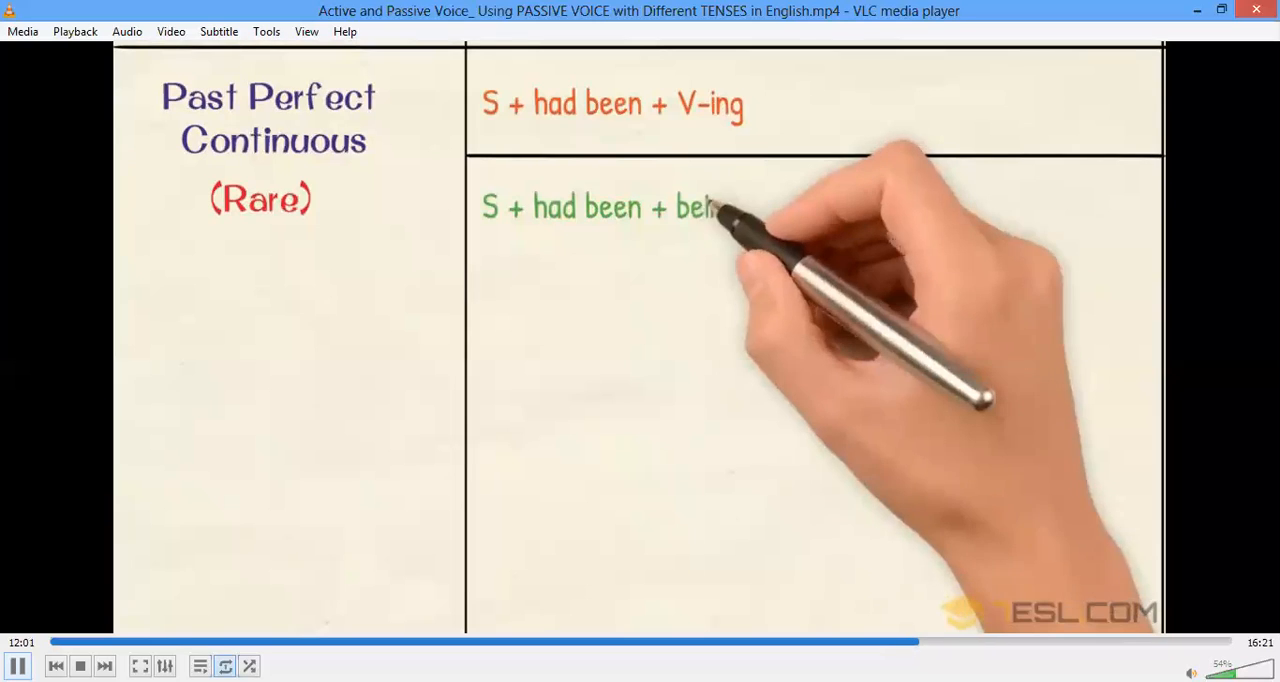